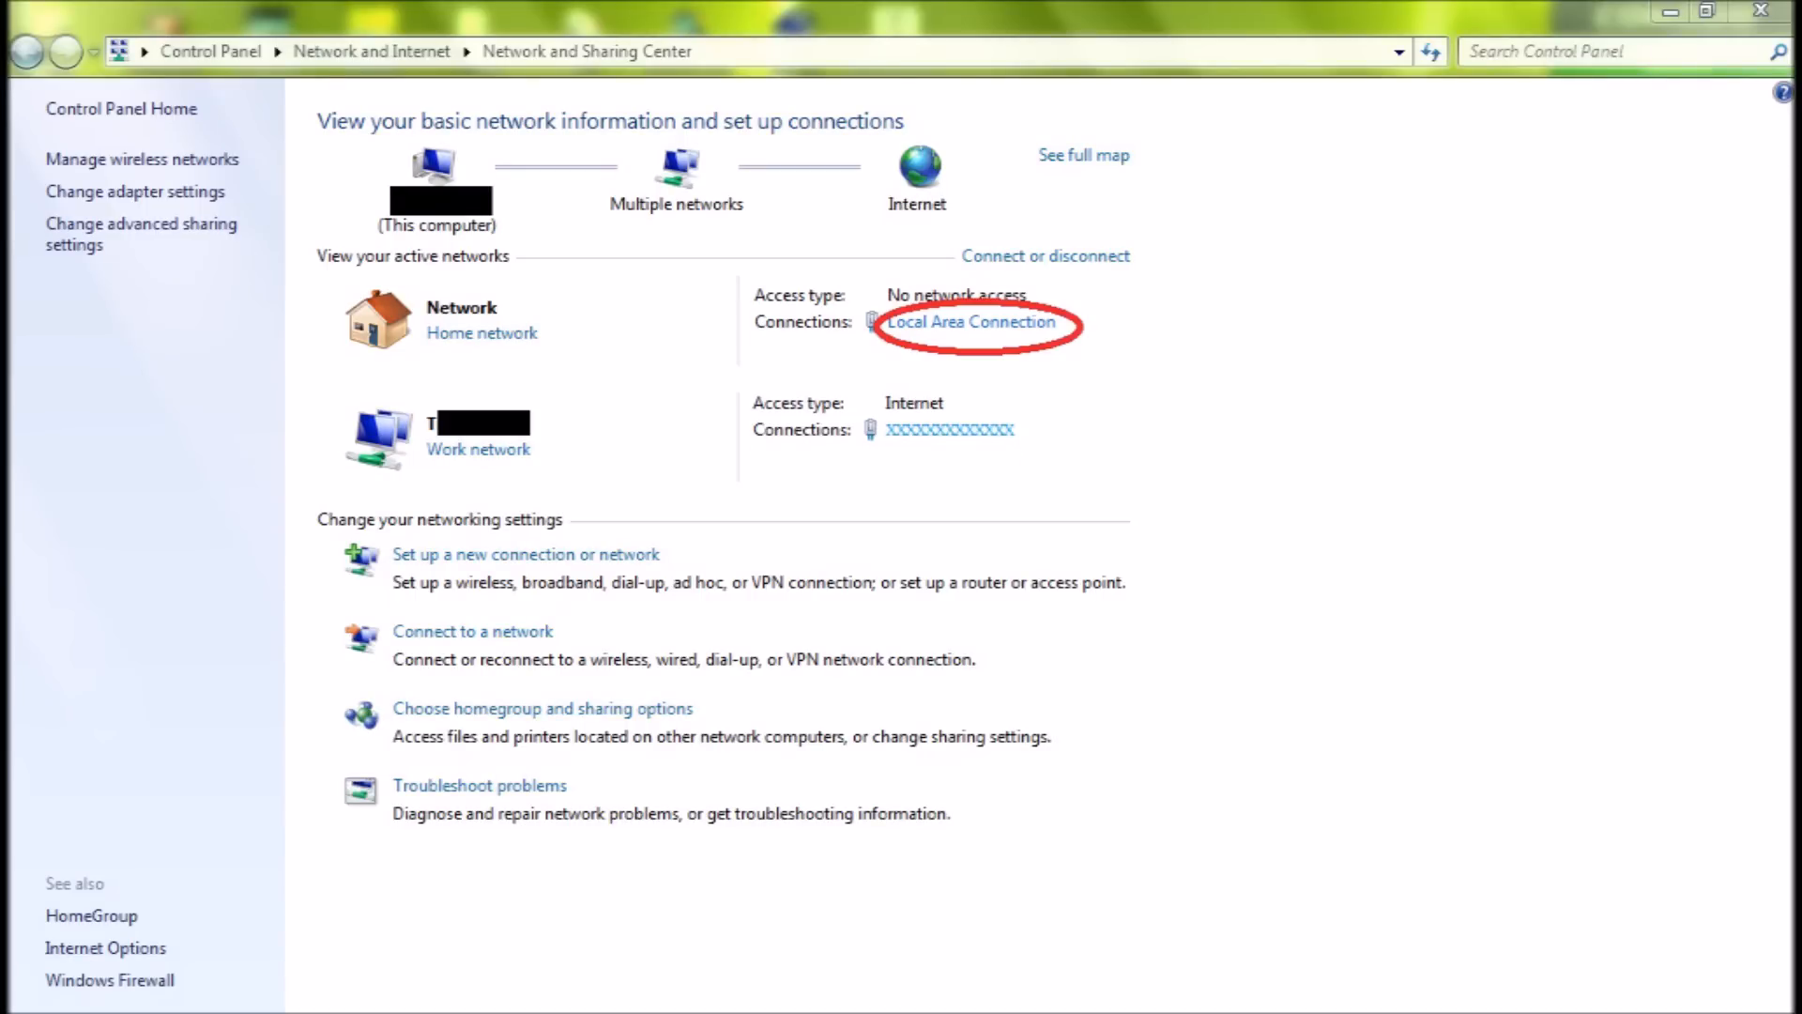
Show the Local Area Connection status from the Network and Sharing Center
left_click(972, 321)
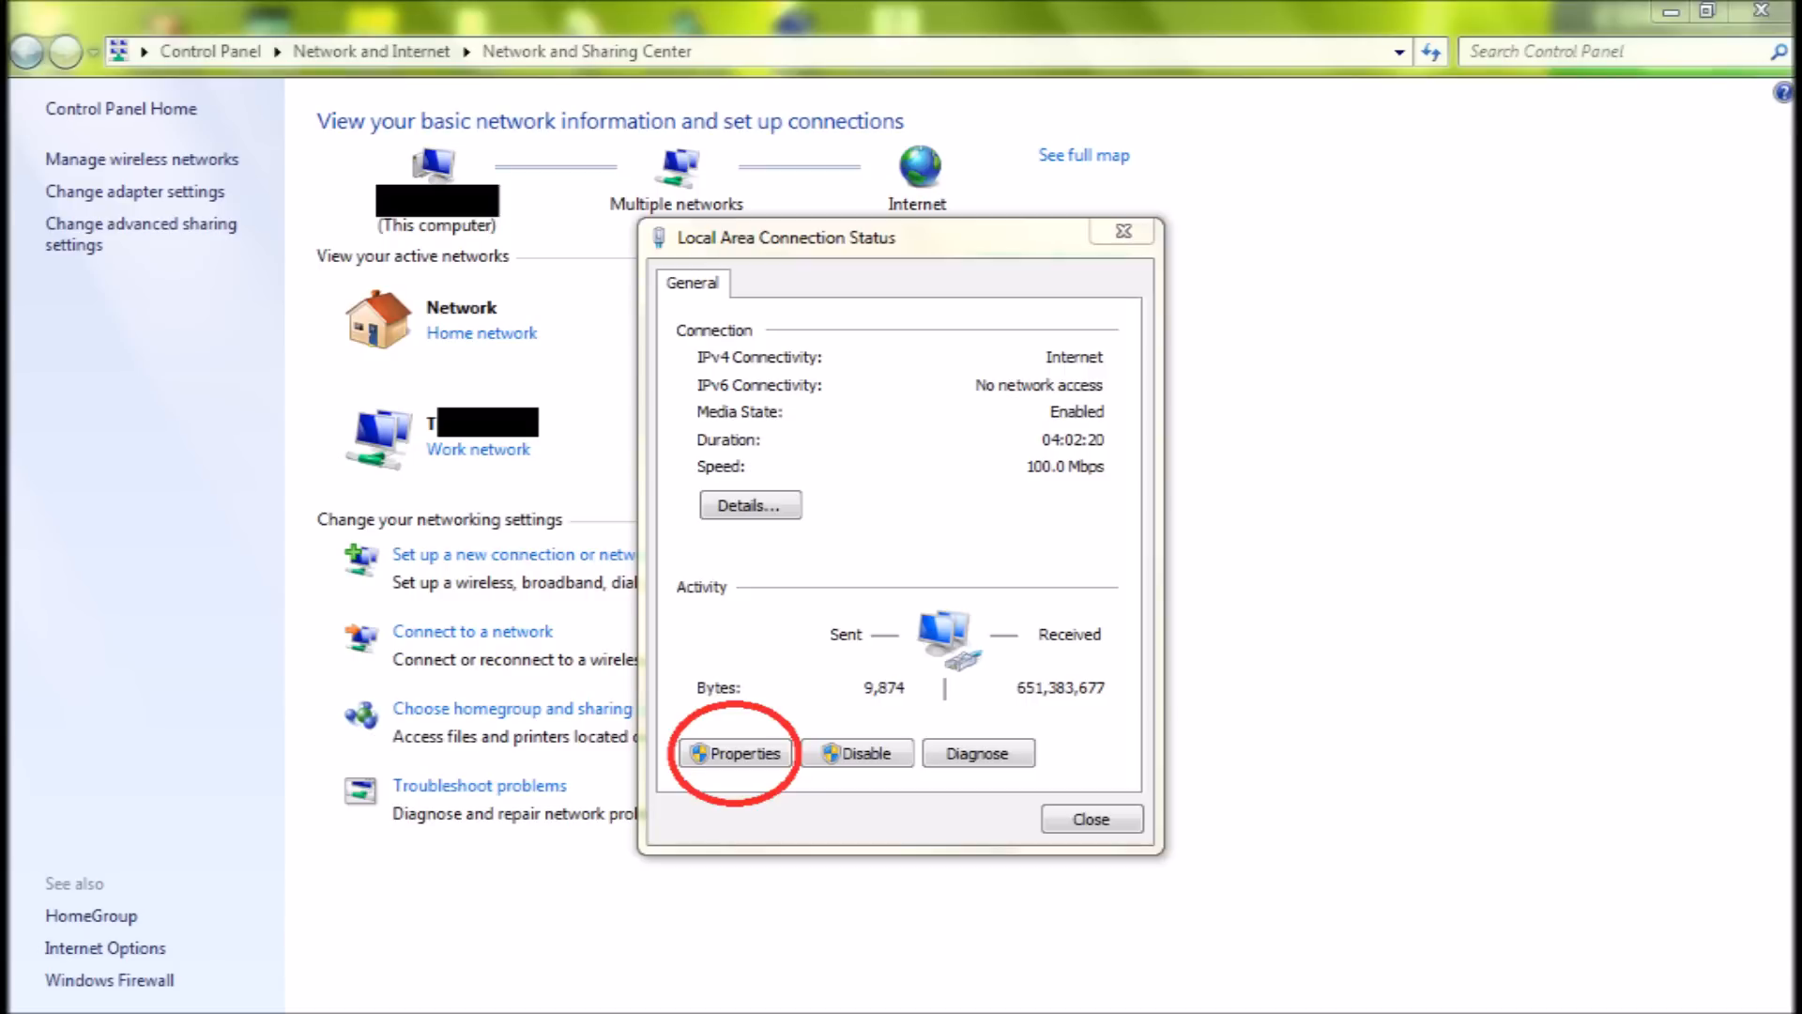
Show the Local Area Connection Properties dialog with its Networking items
left_click(736, 753)
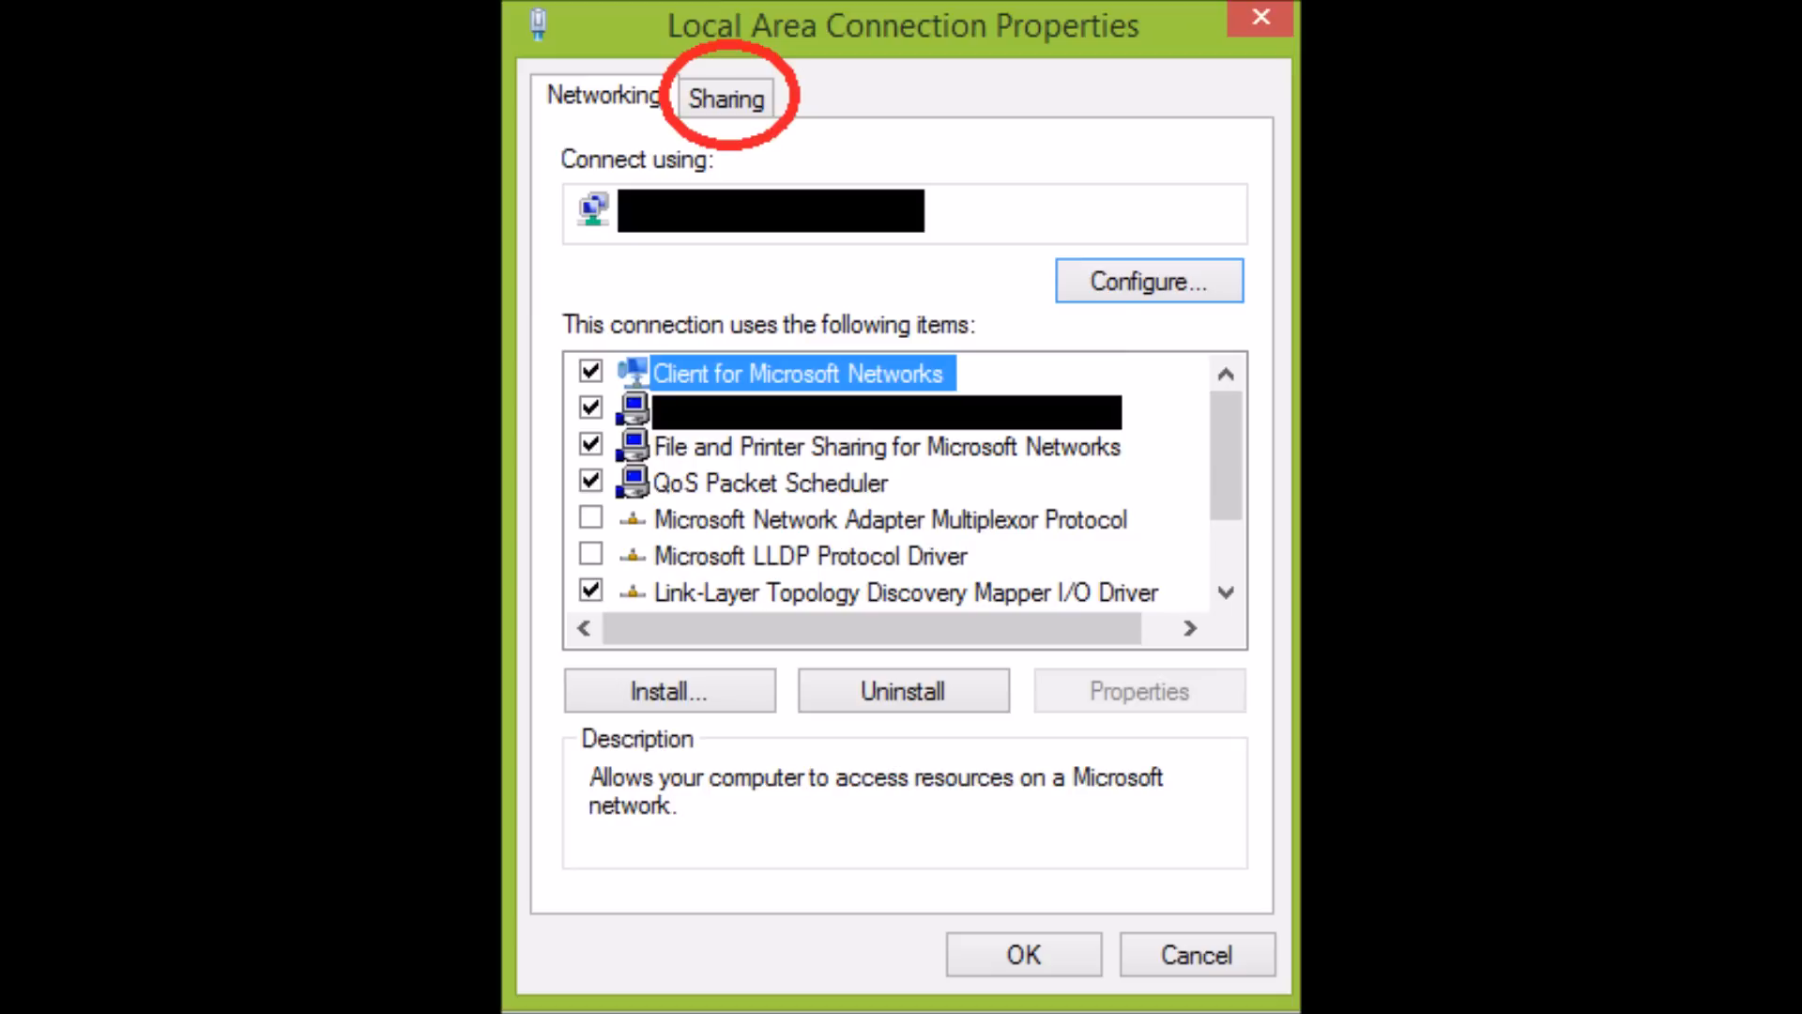
Switch the properties to the Sharing view listing the Internet Connection Sharing checkboxes
left_click(722, 97)
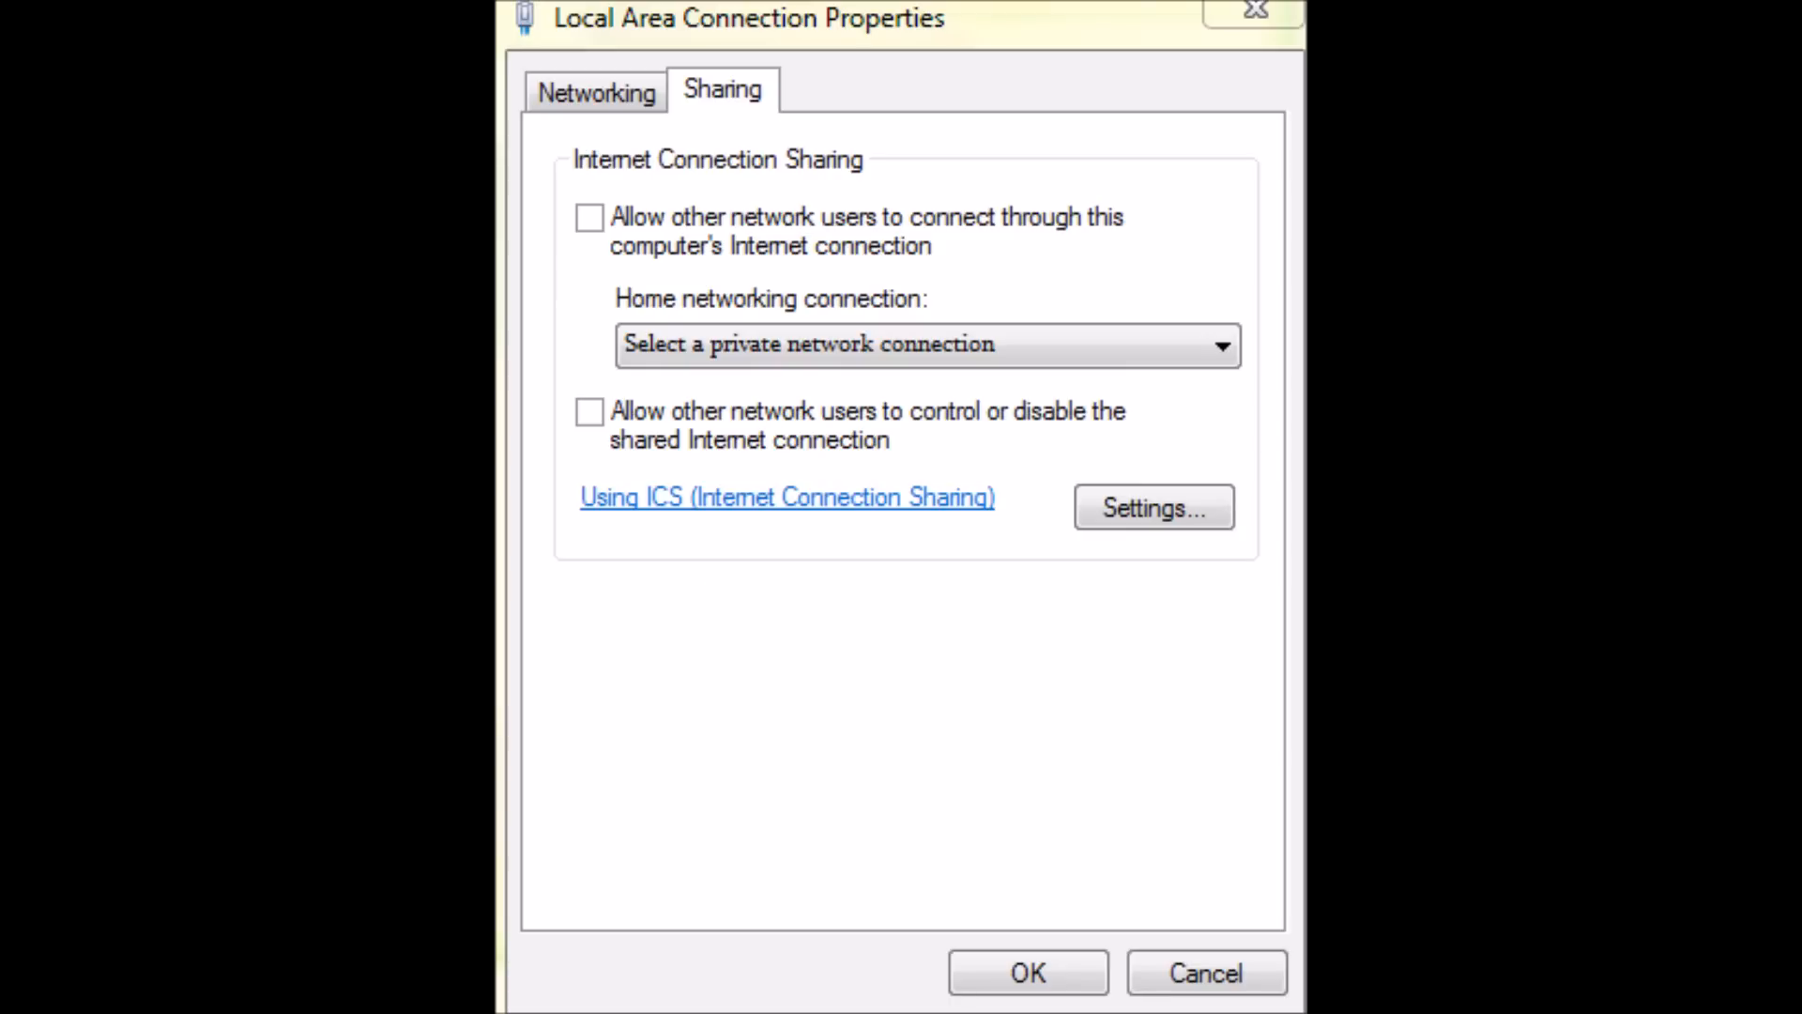